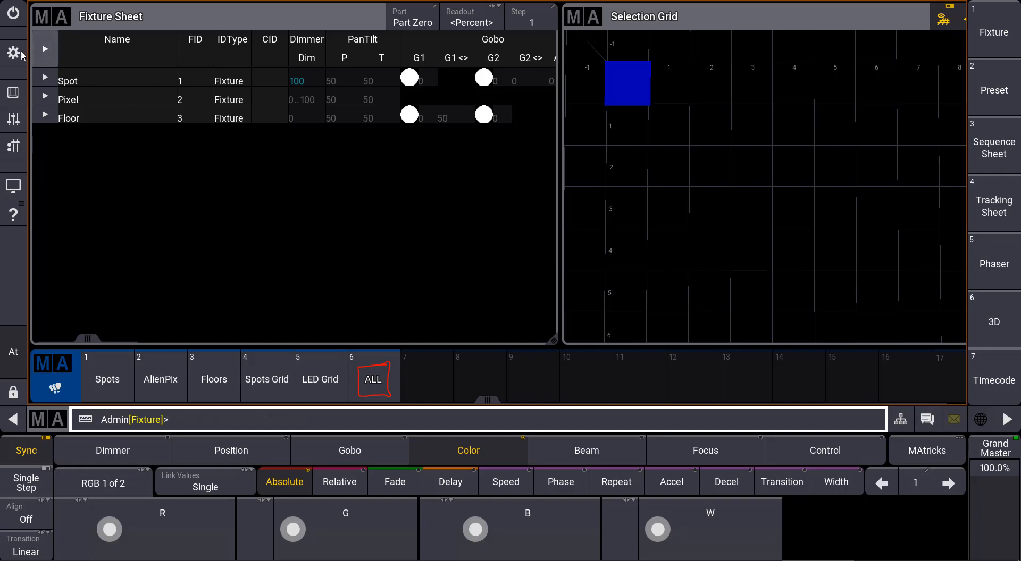
Bring up the grandMA3 main menu from the left sidebar.
left_click(14, 53)
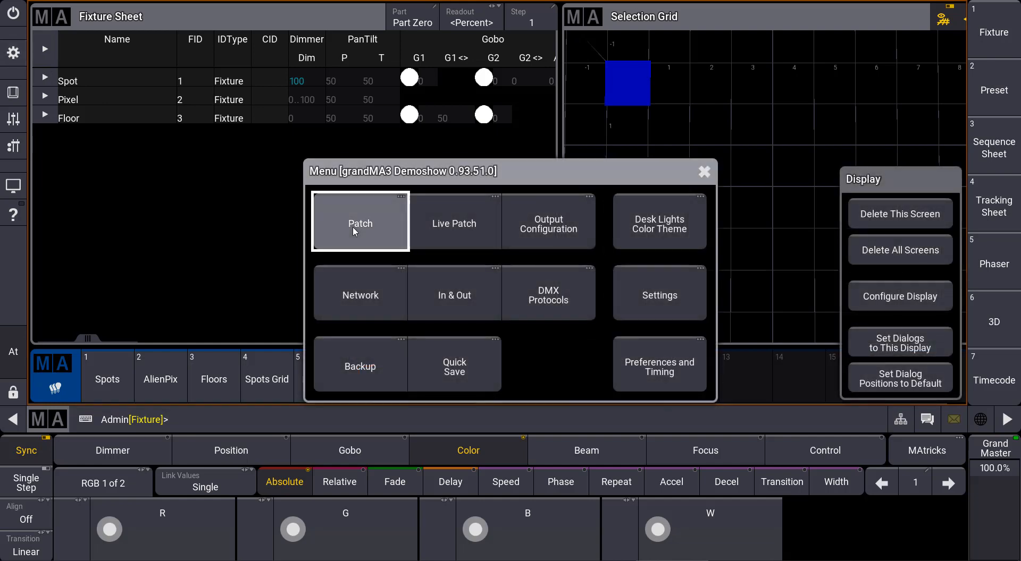
Enter the Patch to inspect the Spot, Pixel and Floor fixture groups.
left_click(359, 224)
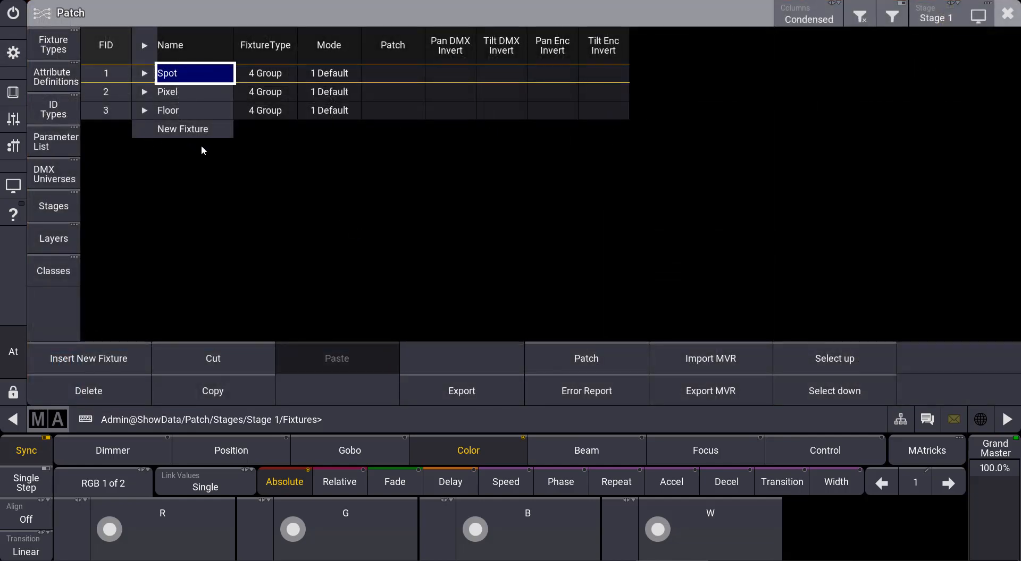
mouse_move(223, 171)
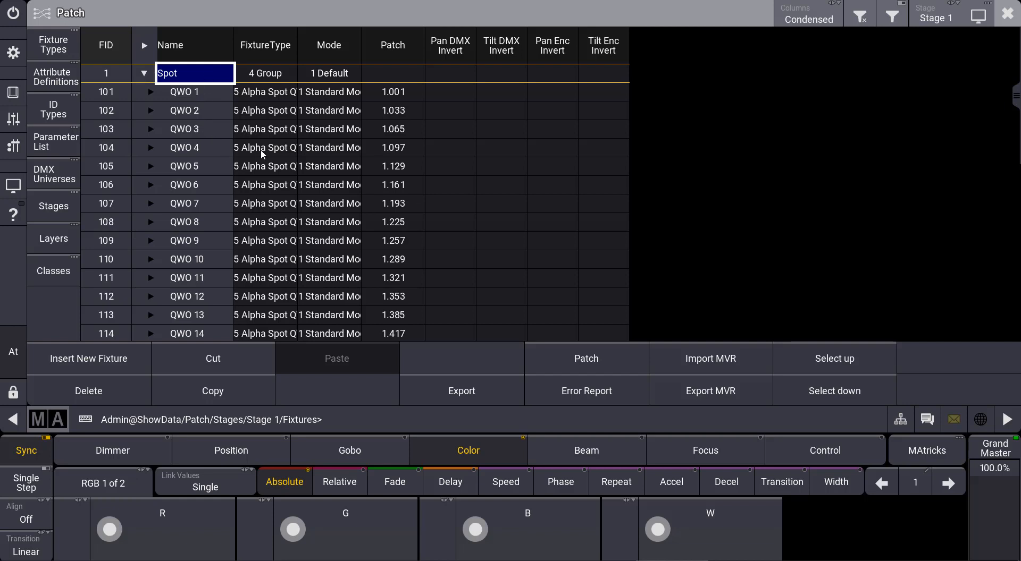
mouse_move(199, 163)
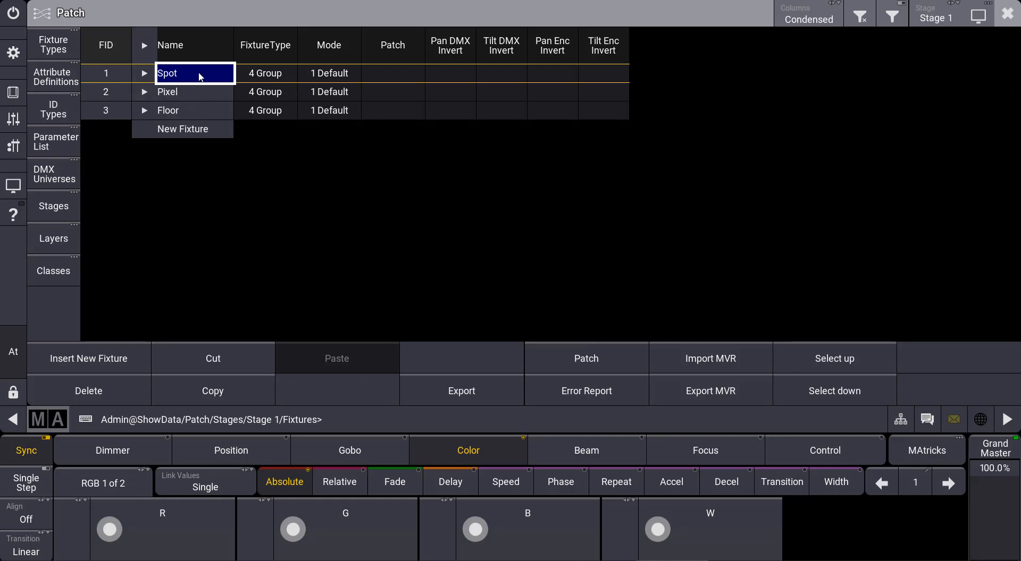
mouse_move(144, 74)
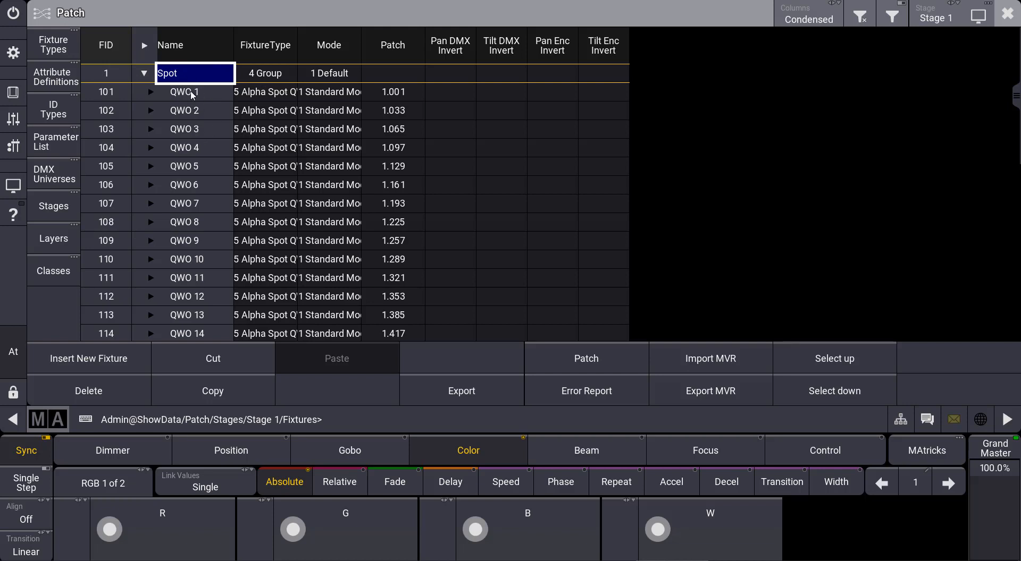
mouse_move(111, 66)
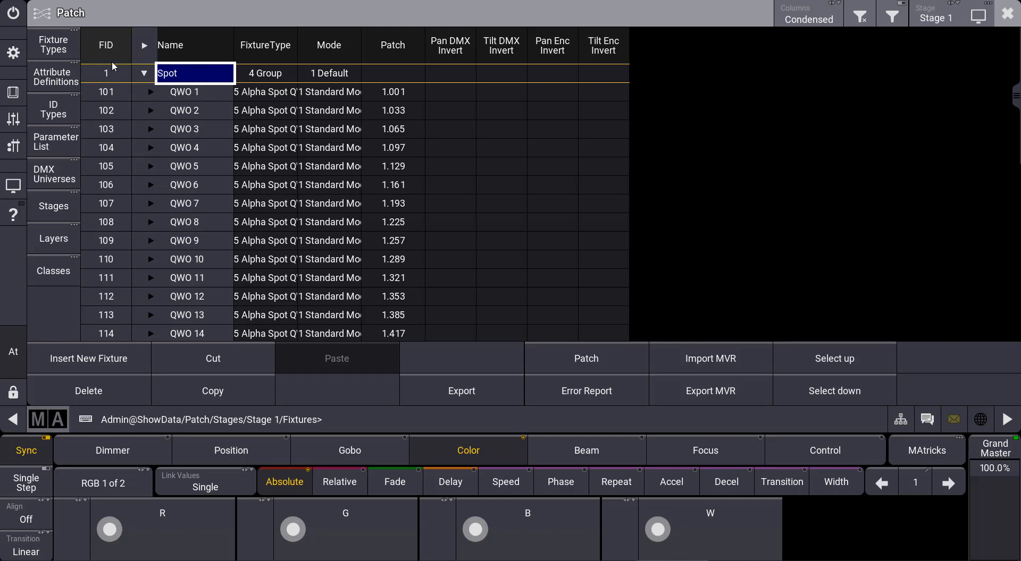
mouse_move(350, 94)
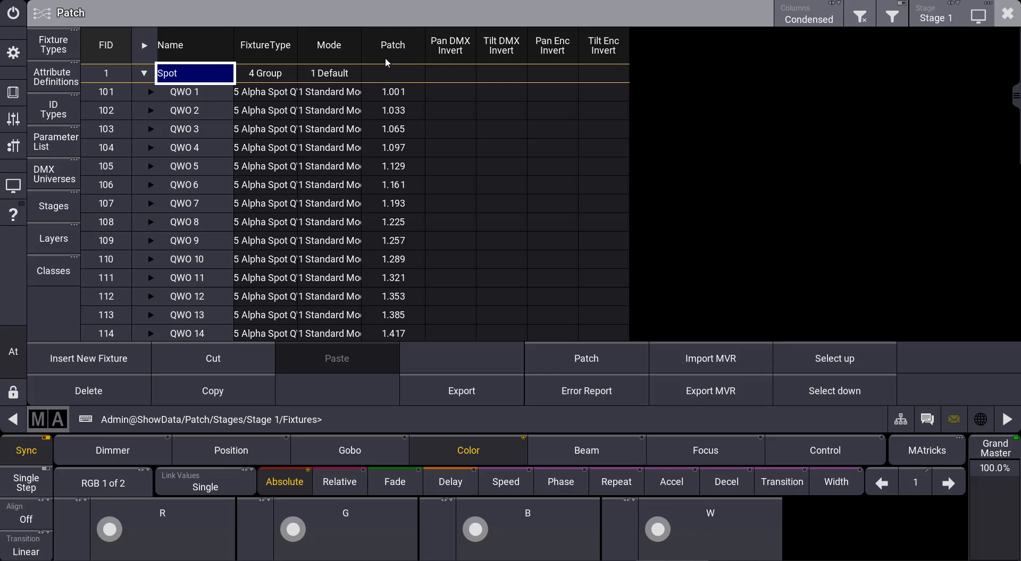
mouse_move(246, 81)
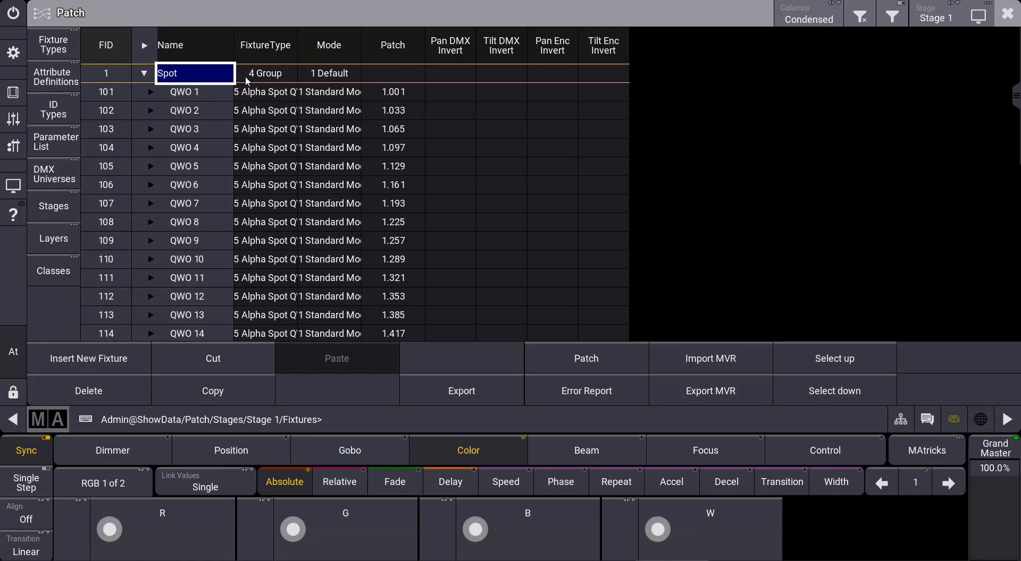
mouse_move(265, 122)
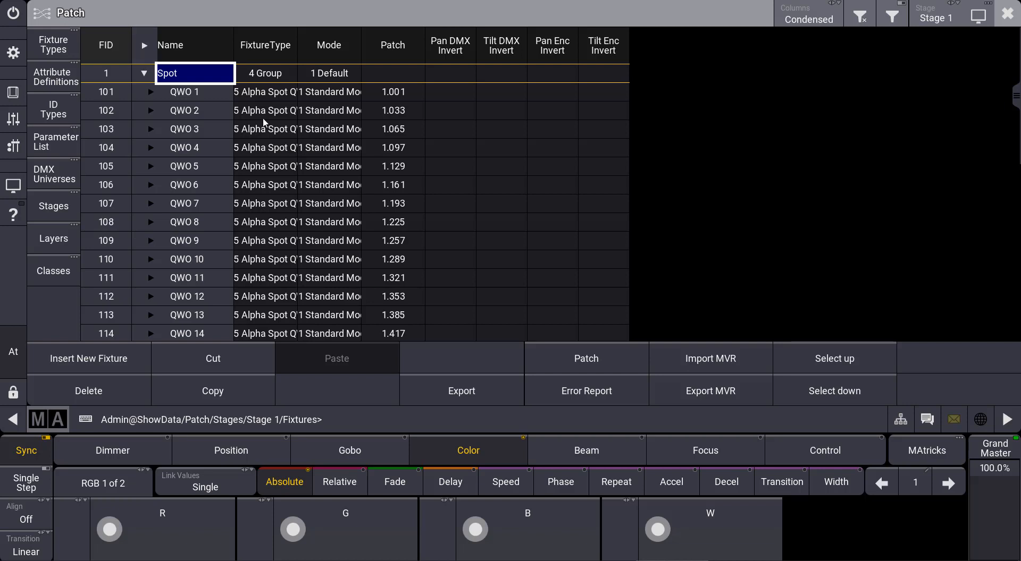
mouse_move(167, 115)
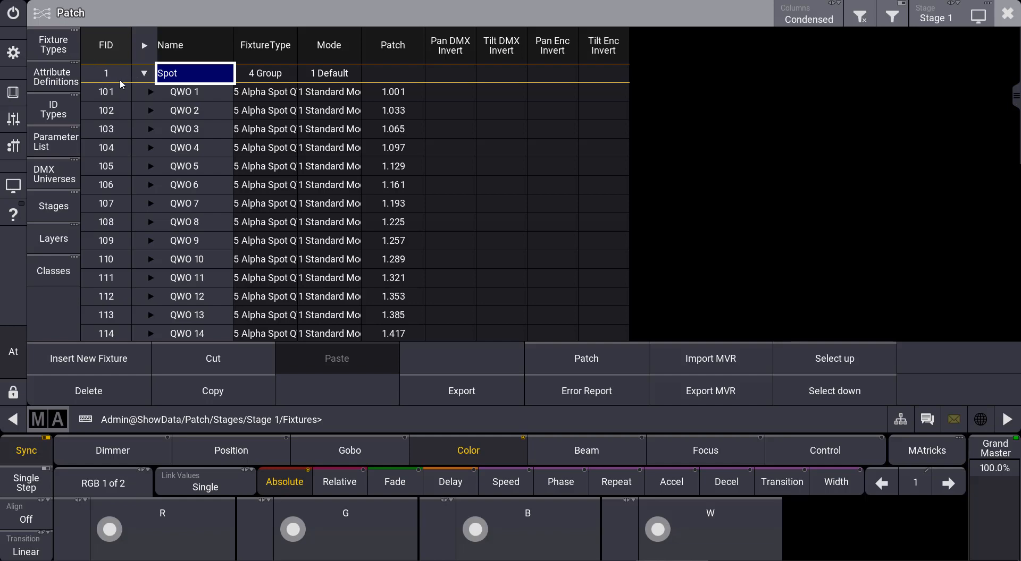
mouse_move(894, 78)
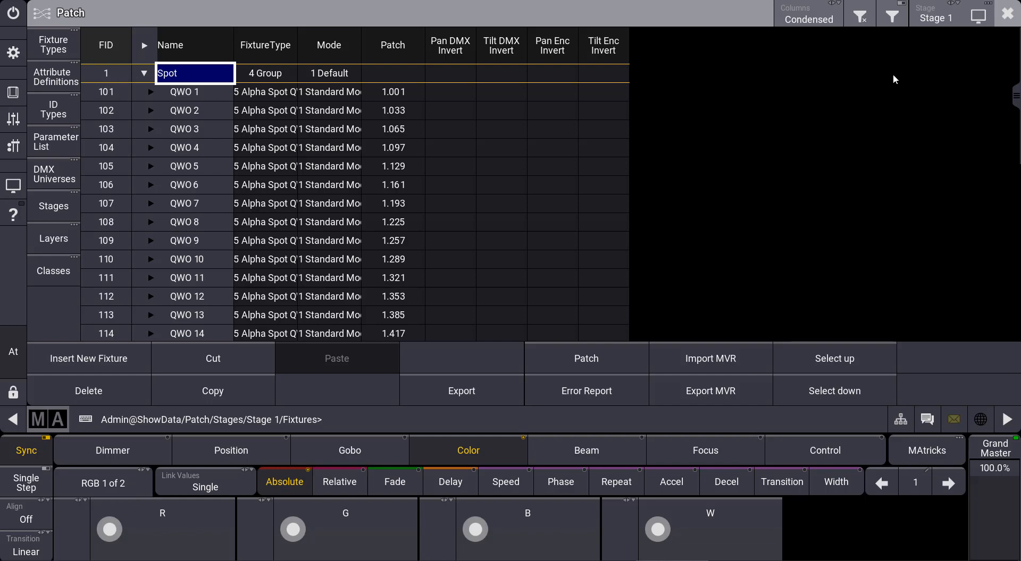
Leave the Patch and expand the Spot group to show its QWO fixtures from 101 onward.
left_click(1008, 13)
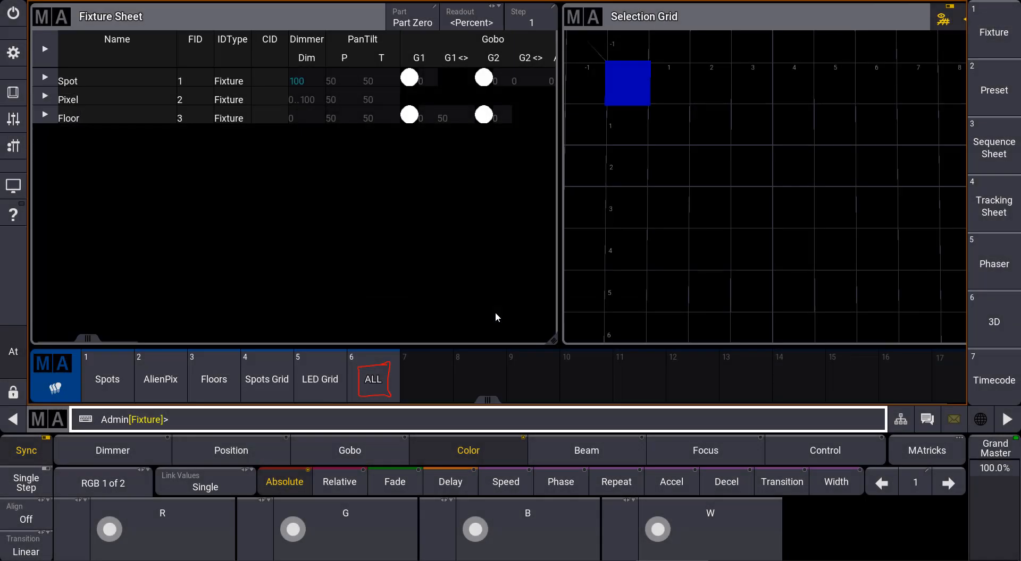
mouse_move(137, 94)
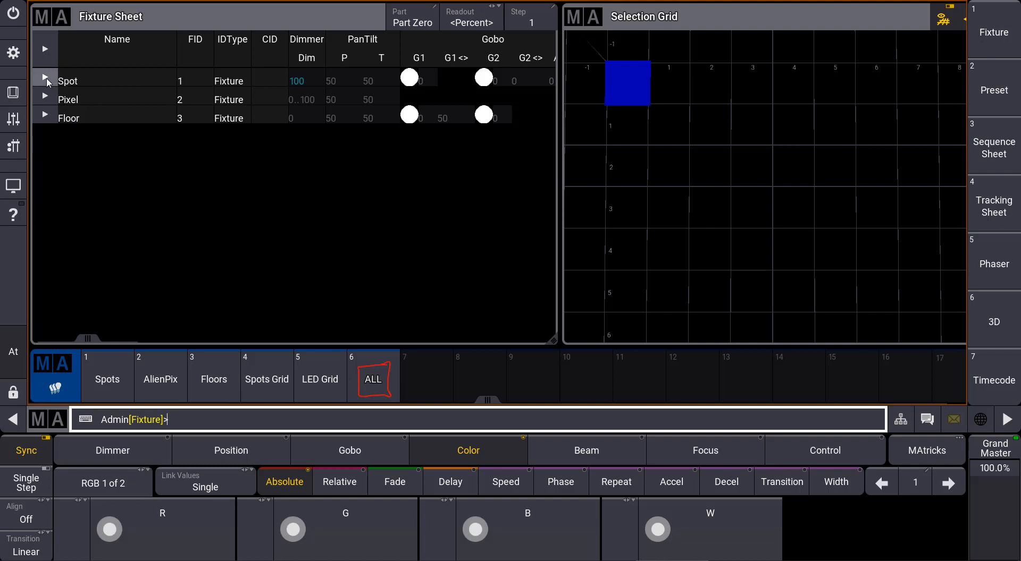
left_click(44, 81)
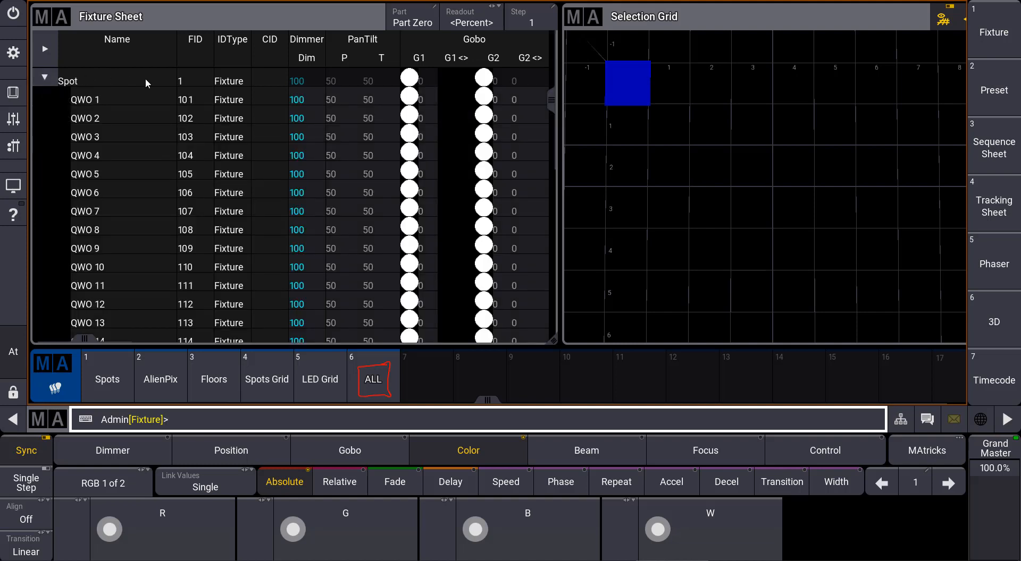
mouse_move(202, 80)
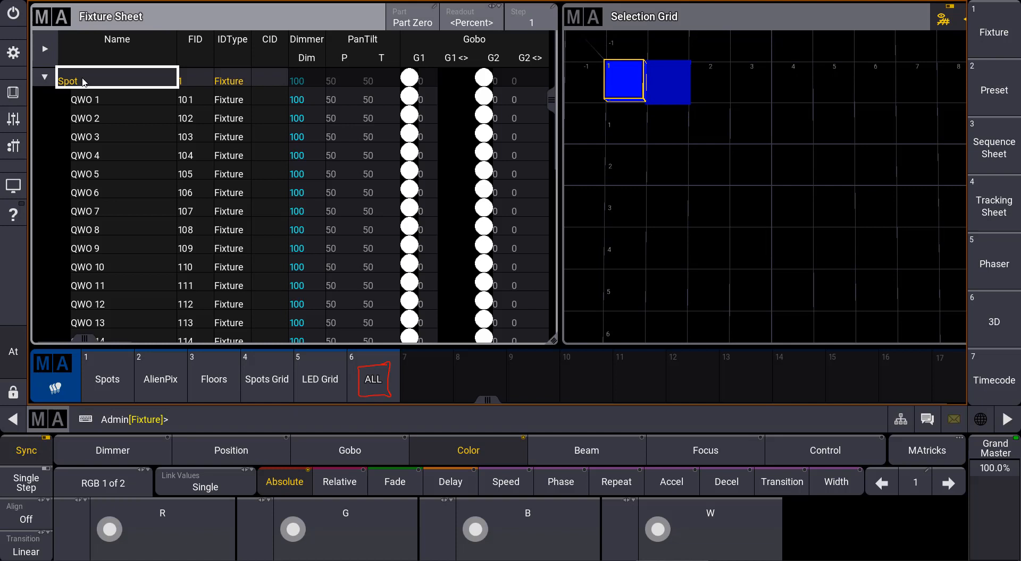
Select the whole Spot group and bring its dimmer down to 69 percent.
left_click(111, 450)
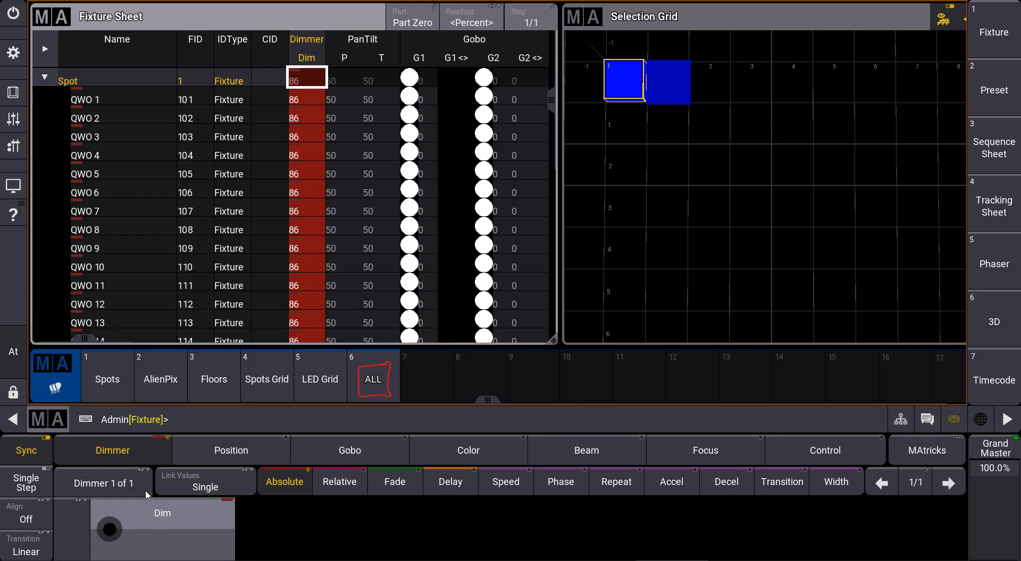
left_click_drag(110, 528, 110, 540)
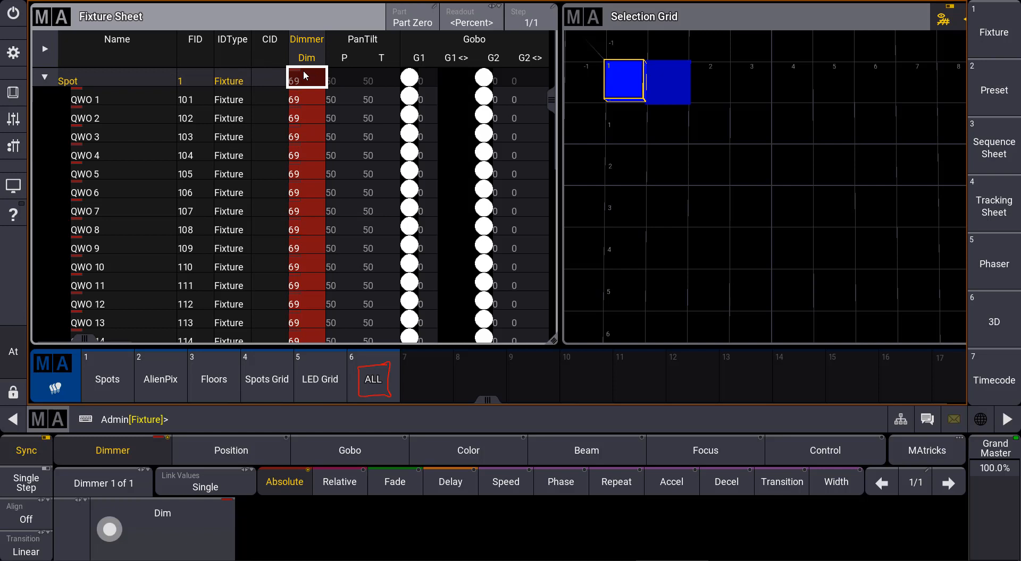
mouse_move(313, 219)
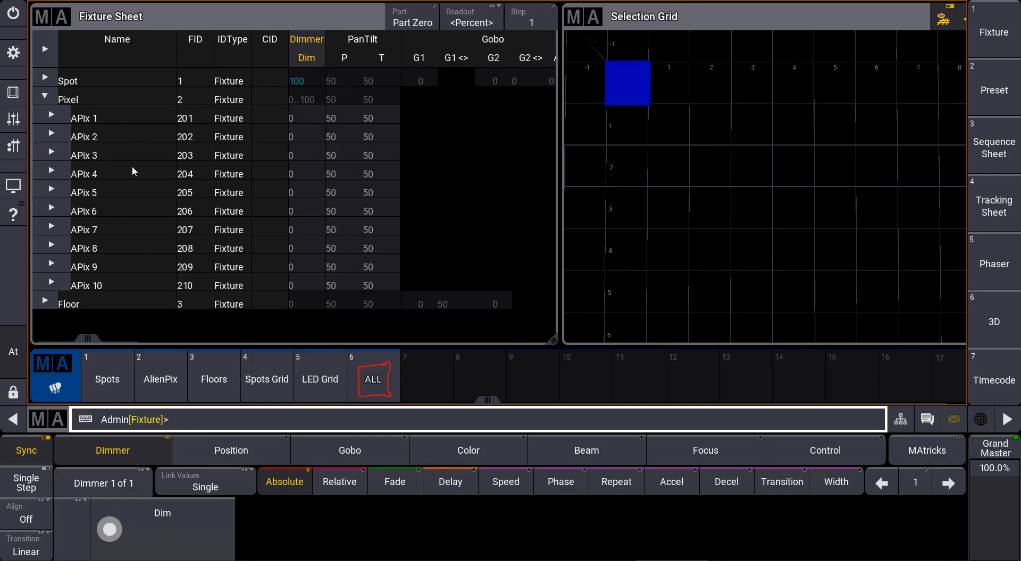
mouse_move(96, 115)
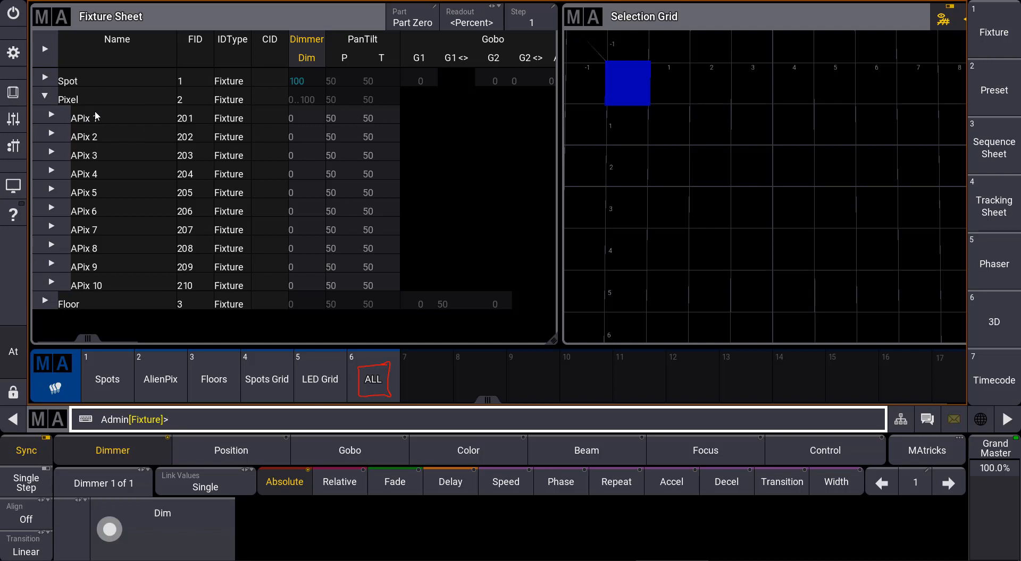
Select the AlienPix pixels, expand to their sub-fixtures, and bring up the Clear options.
left_click(161, 378)
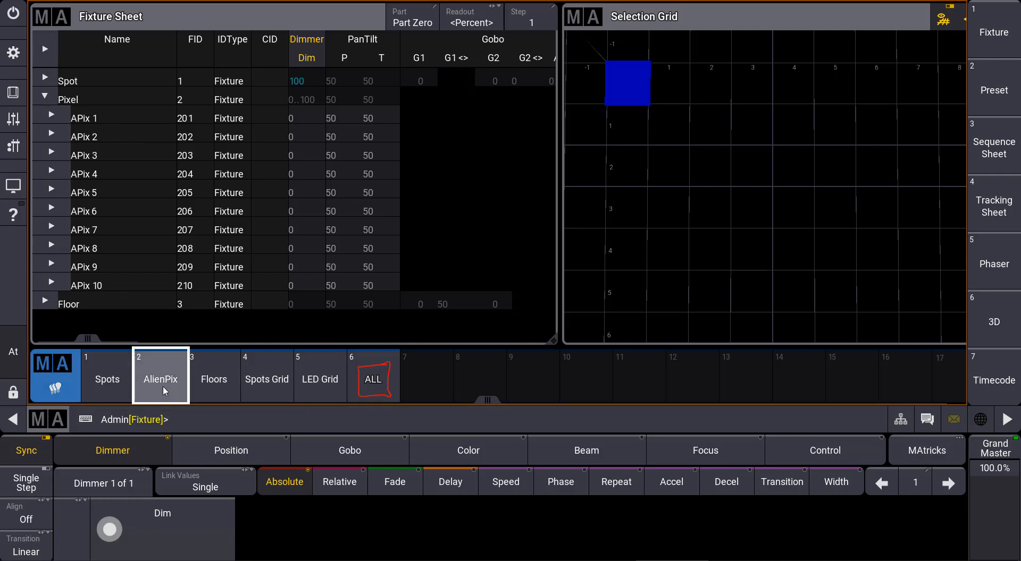
left_click(161, 379)
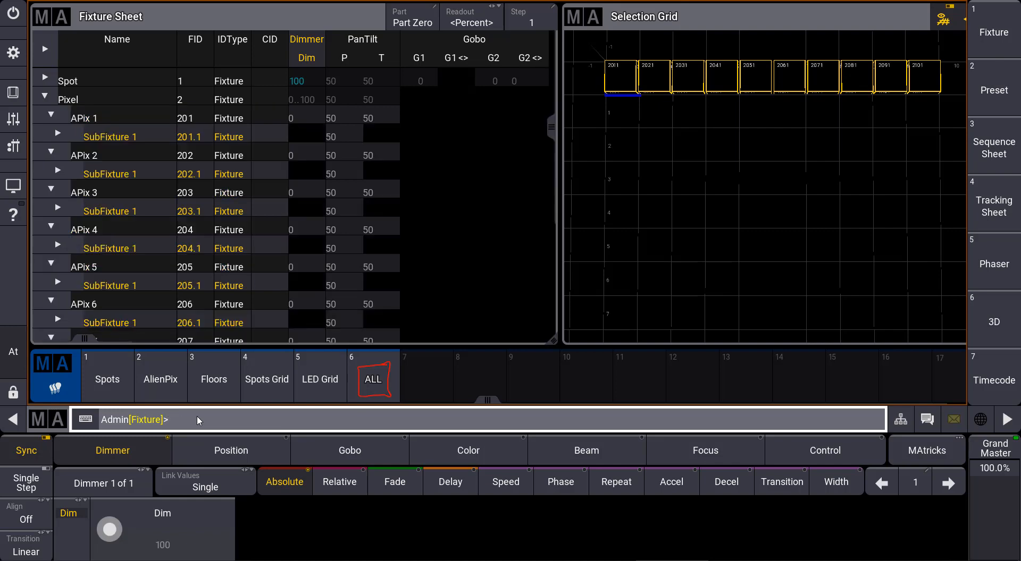
left_click(57, 135)
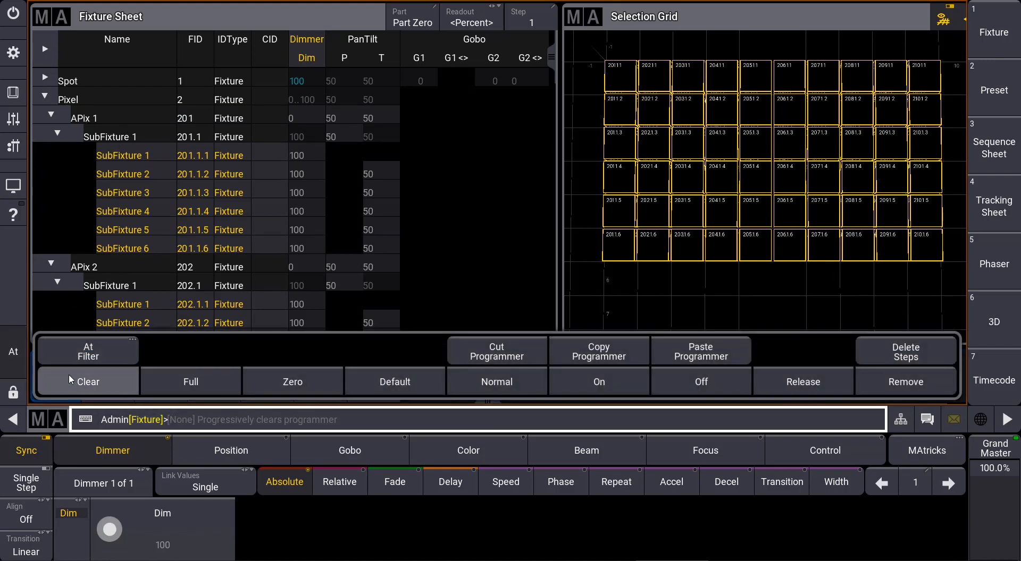
Clear the programmer and reselect the AlienPix group as whole fixtures.
left_click(88, 381)
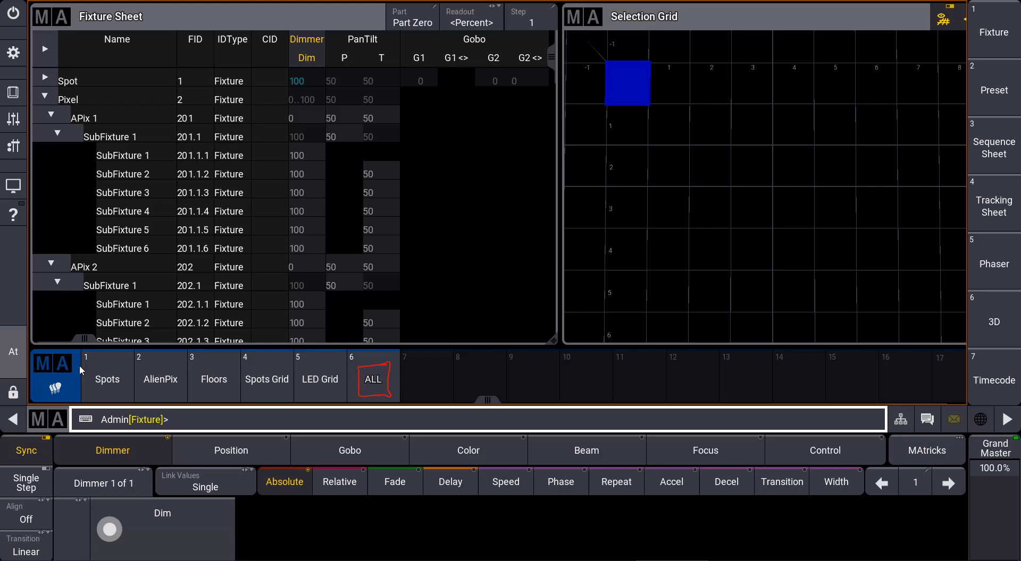
left_click(160, 379)
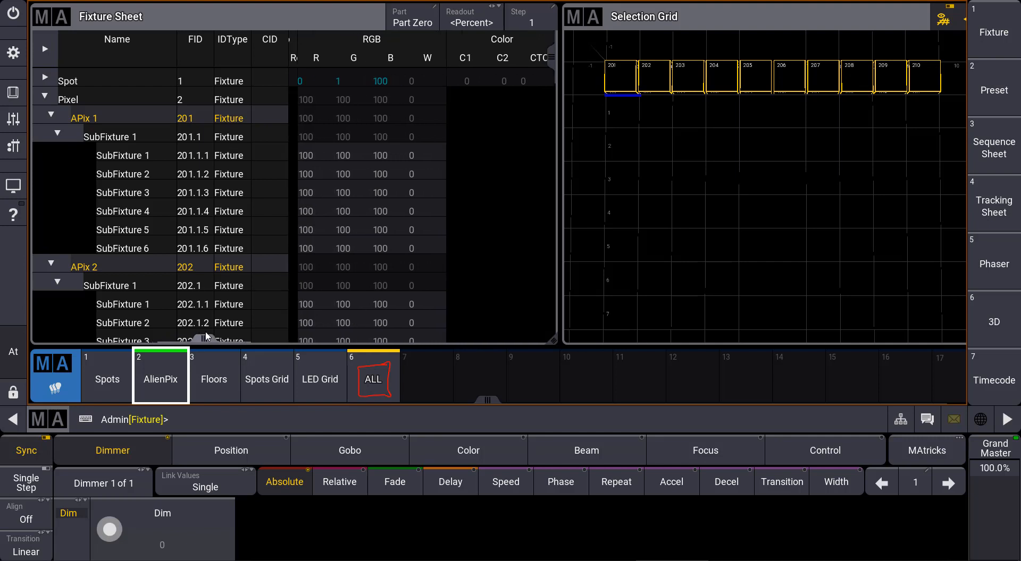
Switch to the Color feature to set the pixels to red 100, green 56, blue 100, white 0.
left_click(468, 449)
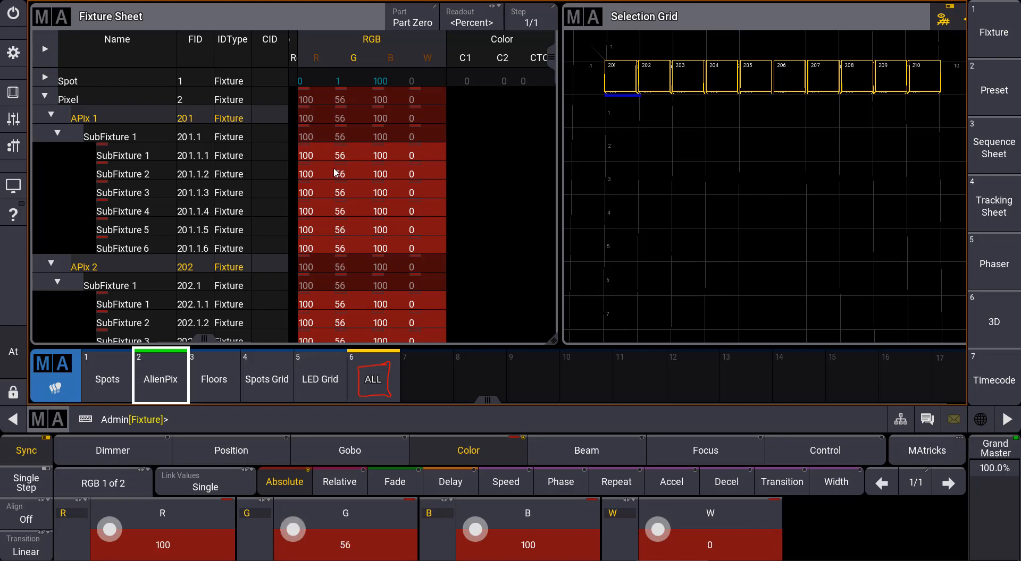
mouse_move(342, 123)
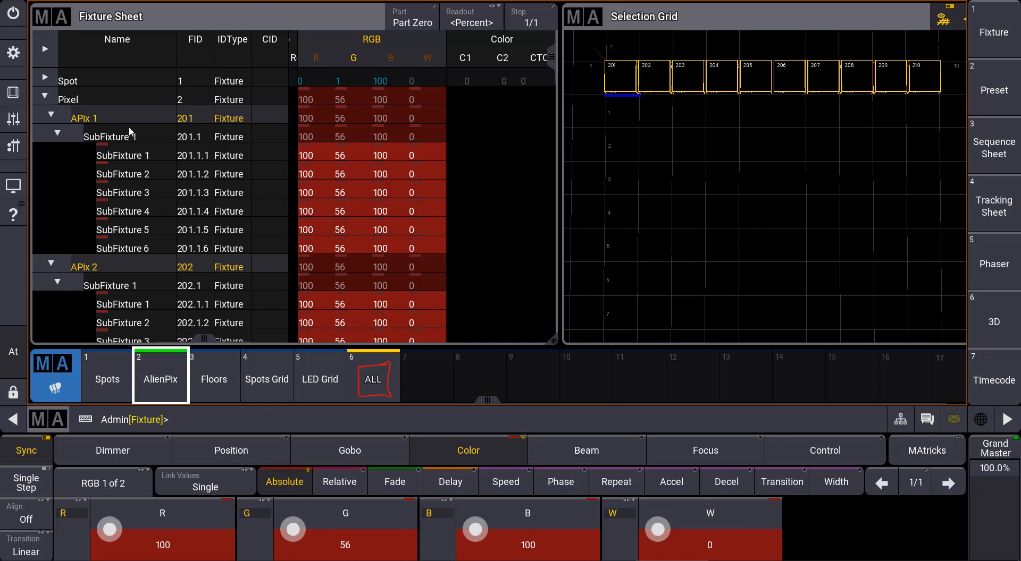
mouse_move(64, 114)
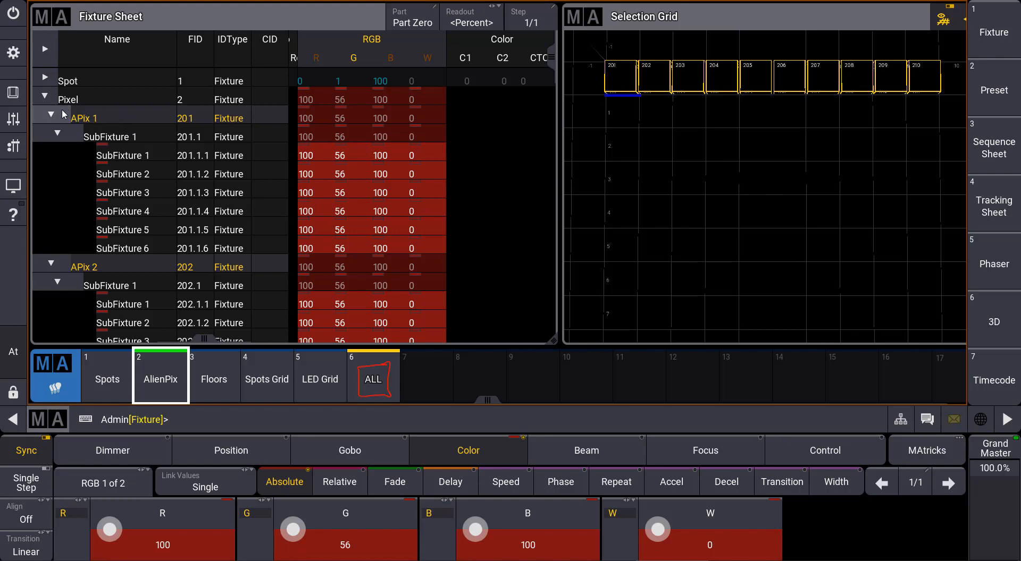
mouse_move(206, 126)
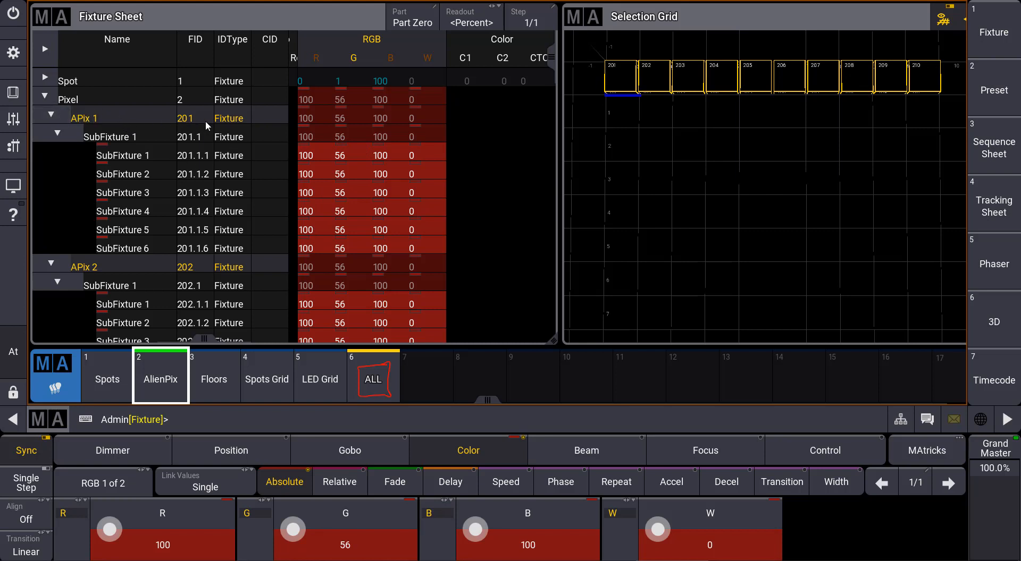